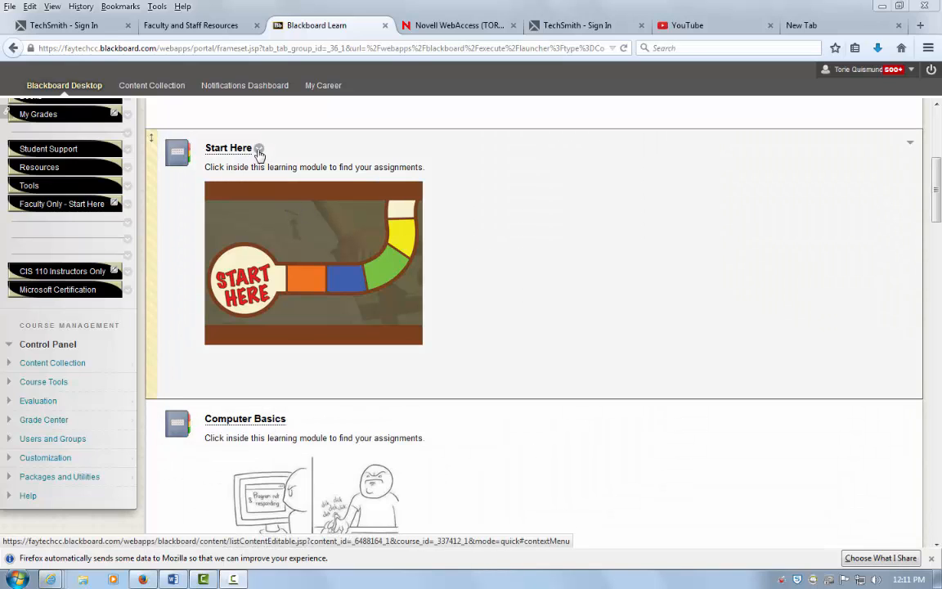
Show the options menu for the Start Here learning module
click(259, 154)
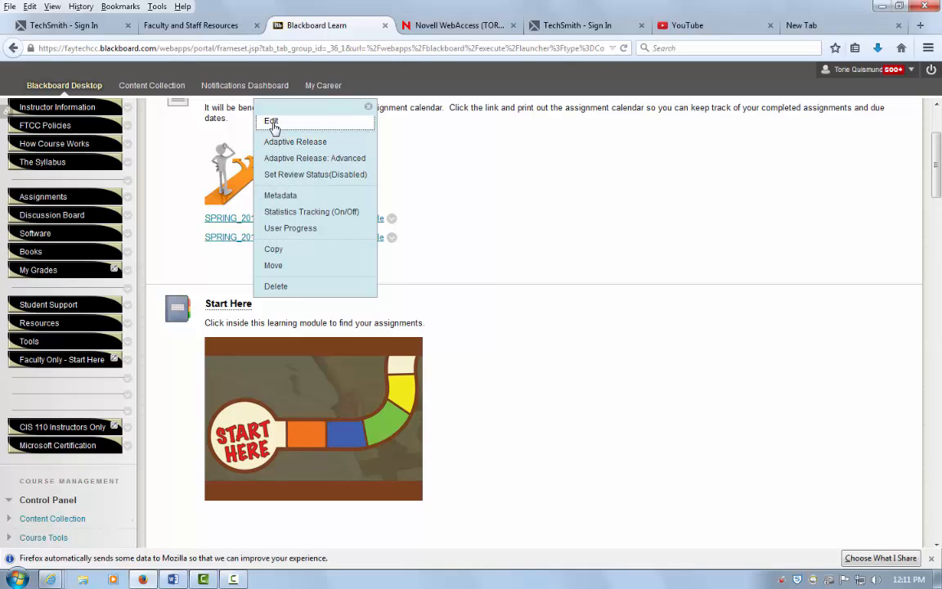
Edit the Start Here module and select its existing picture in the text editor
click(271, 121)
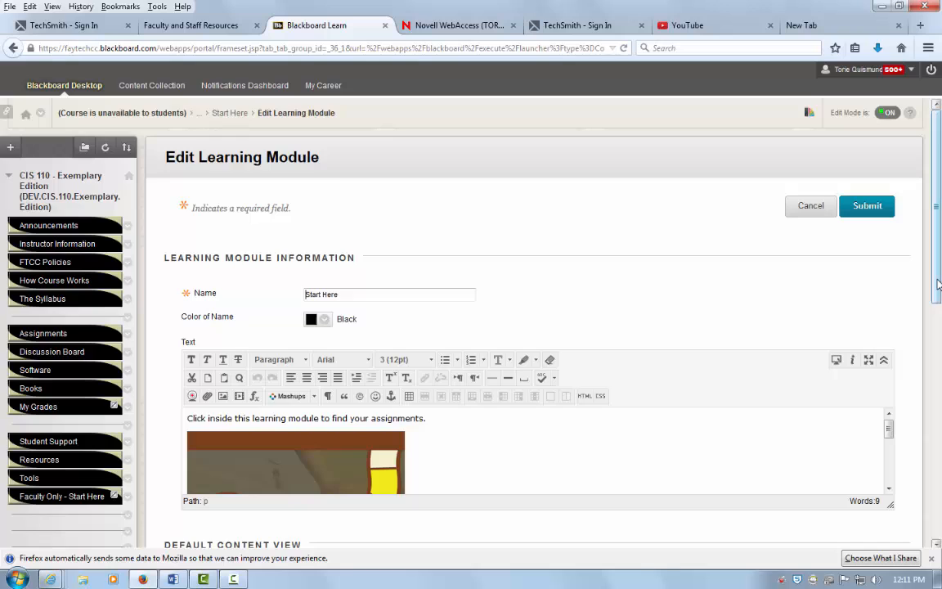
scroll(down, 3)
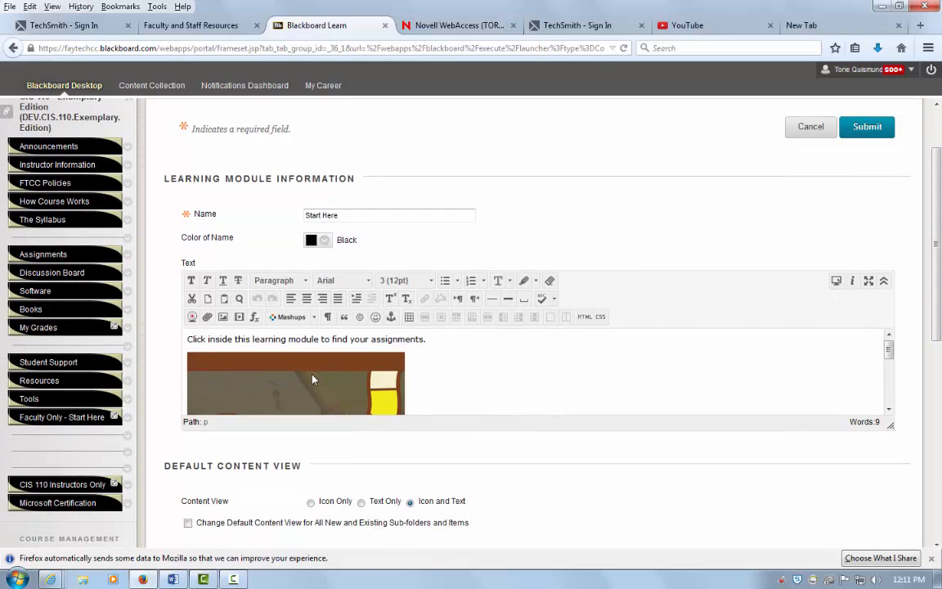
click(311, 379)
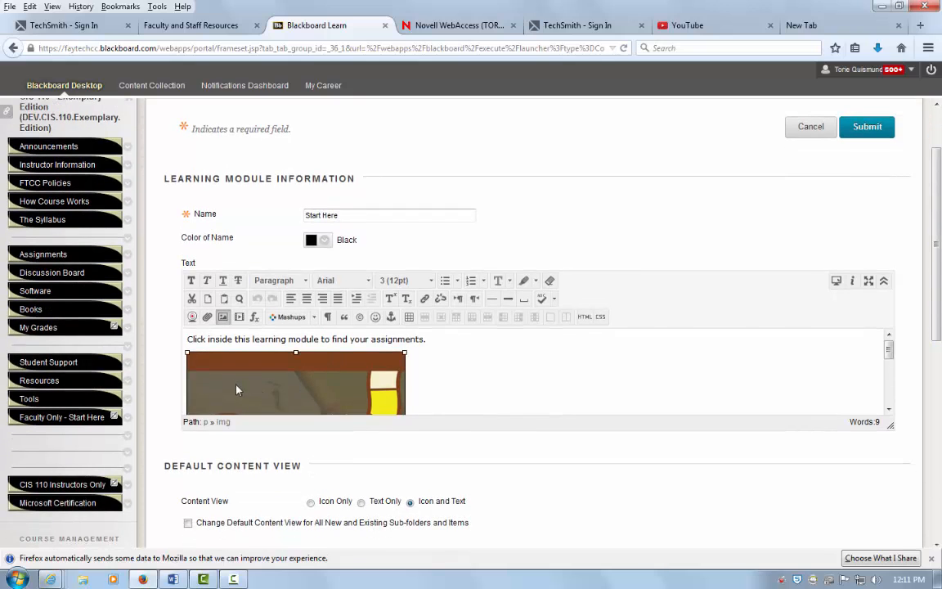
mouse_move(222, 317)
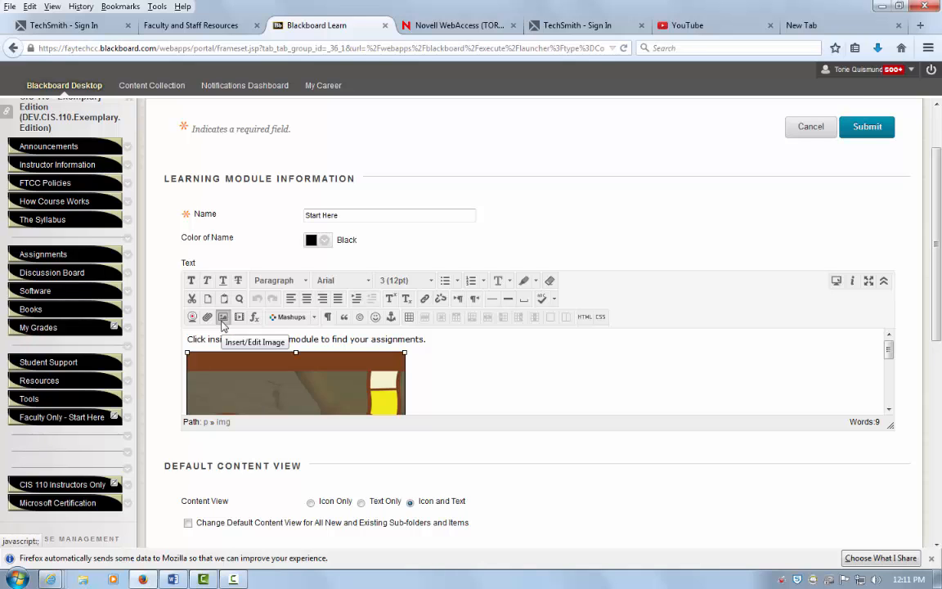
Set the selected picture's description and title to 'Start Here image' and update it
click(223, 318)
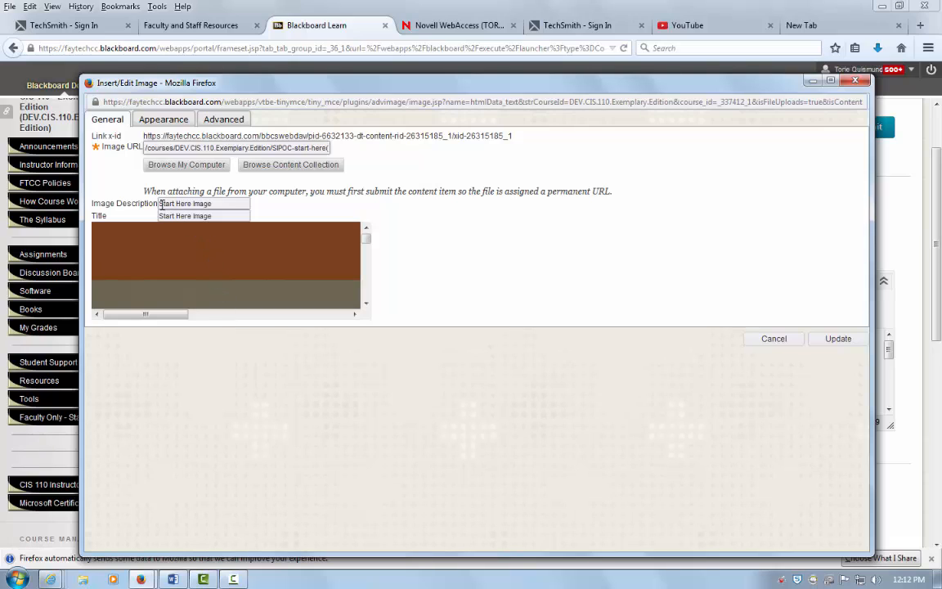
double_click(187, 203)
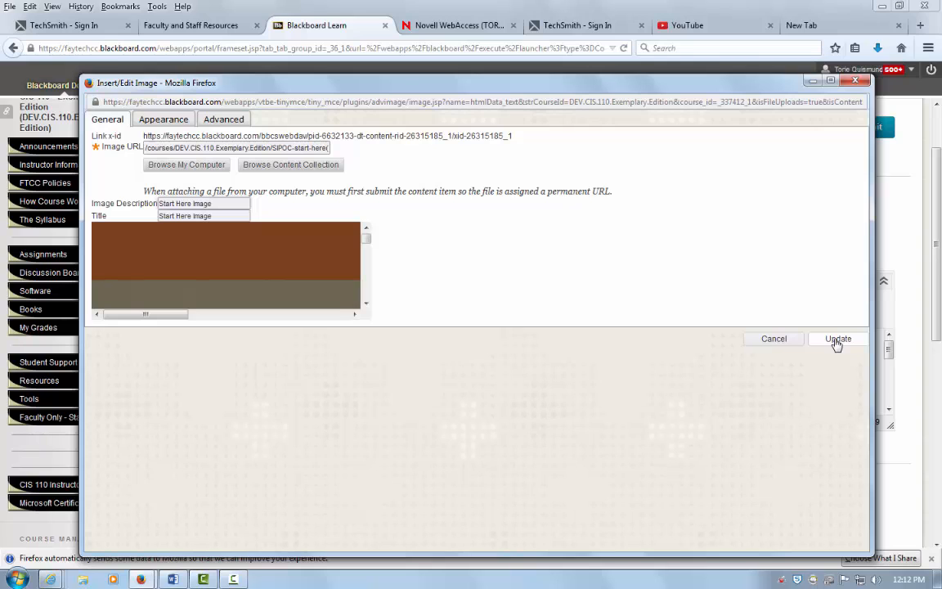
click(838, 338)
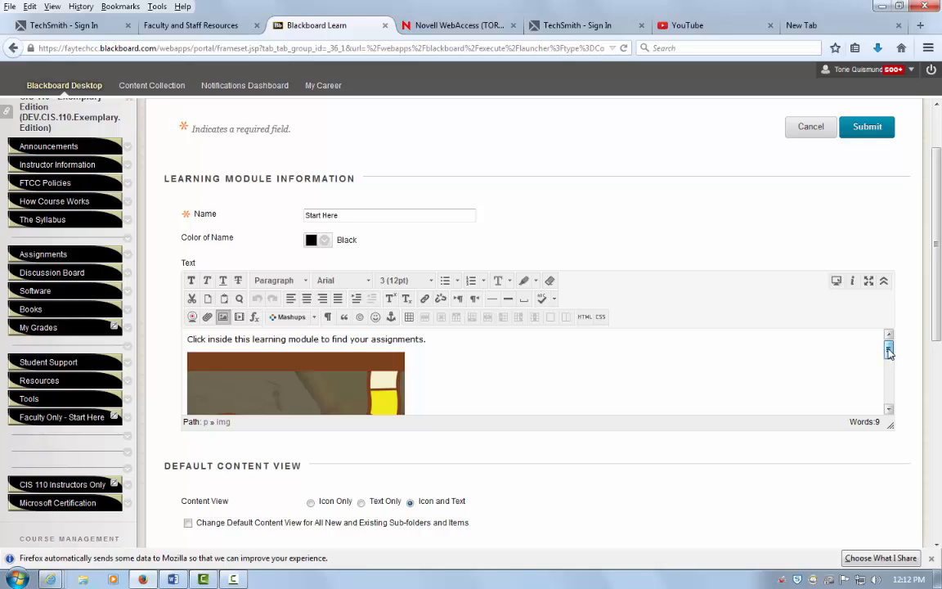
Begin inserting a new picture below the Start Here image
scroll(down, 3)
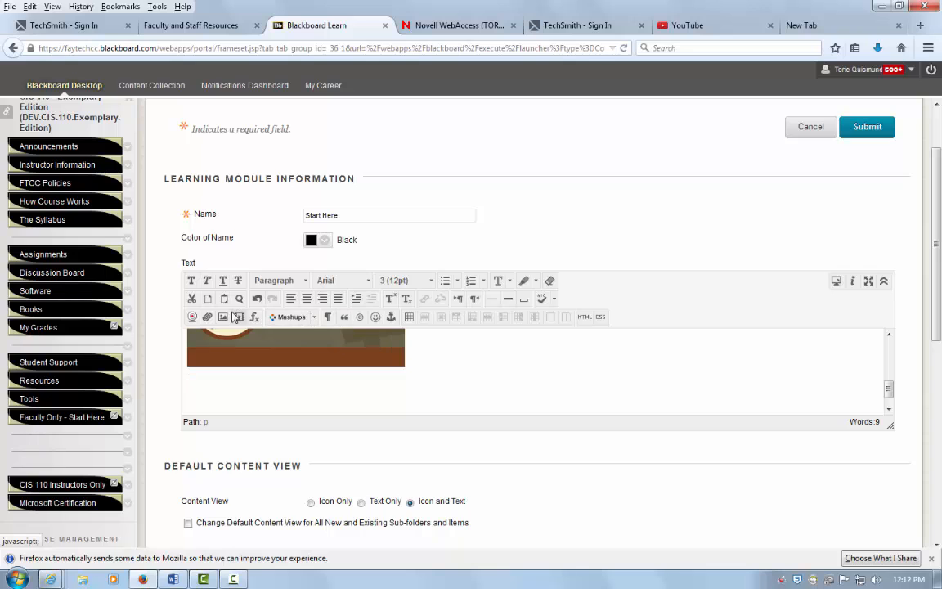
mouse_move(222, 317)
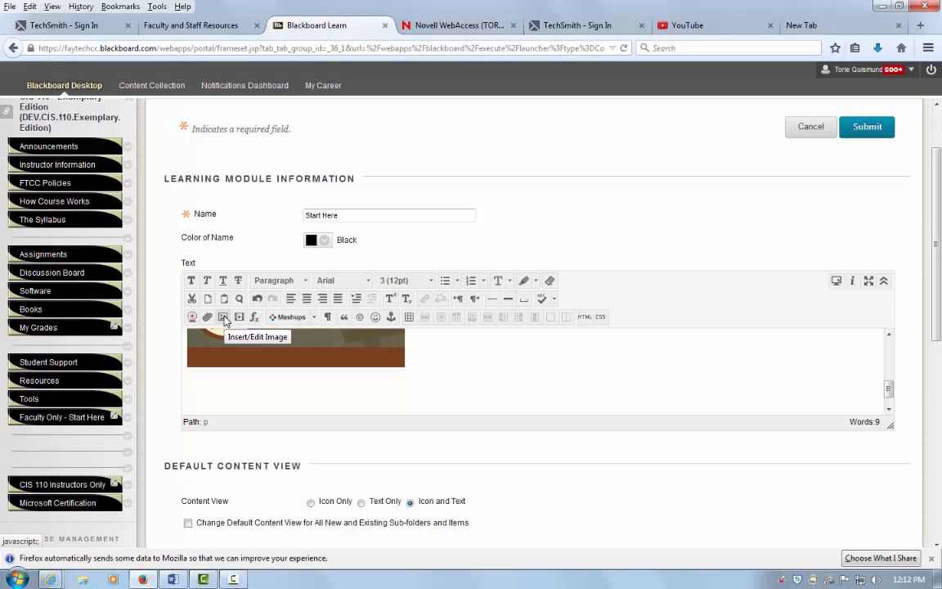
click(224, 316)
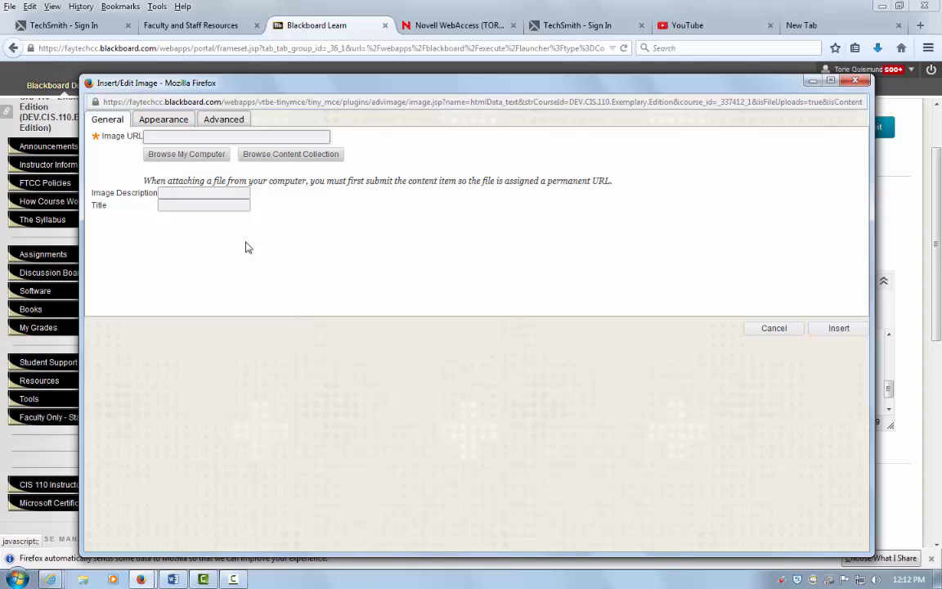
Upload computer.jpg from the Pictures library as the new image file
click(186, 154)
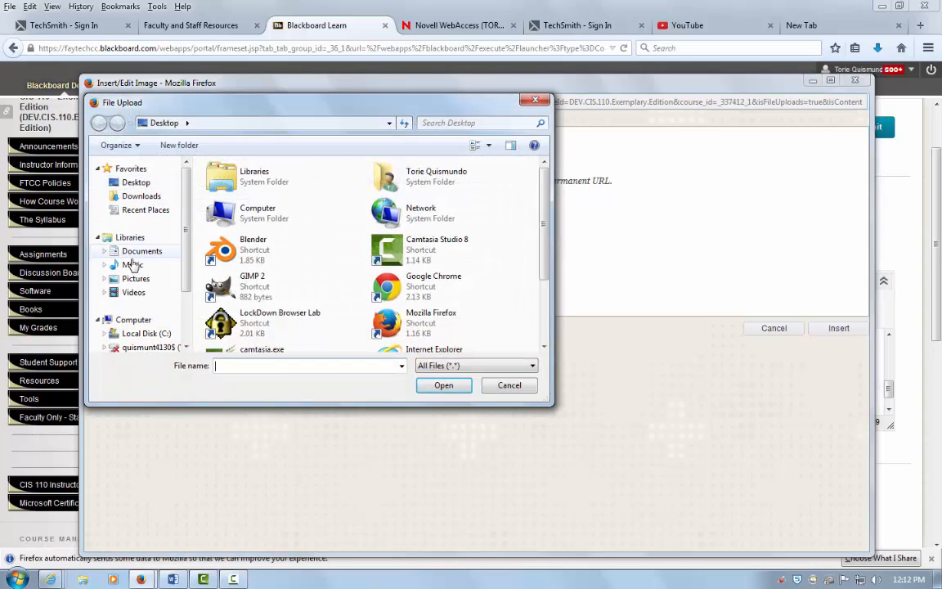
click(136, 278)
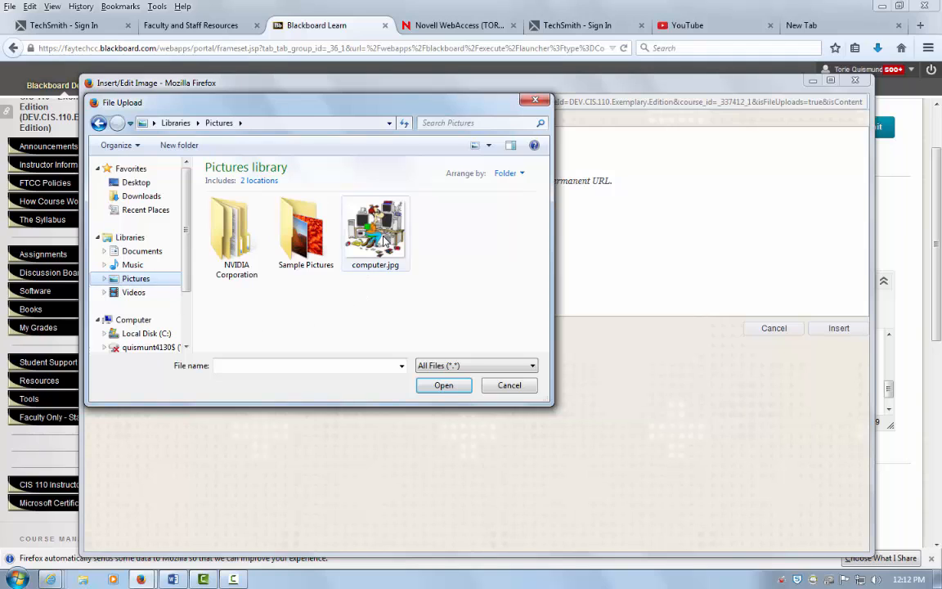
click(374, 229)
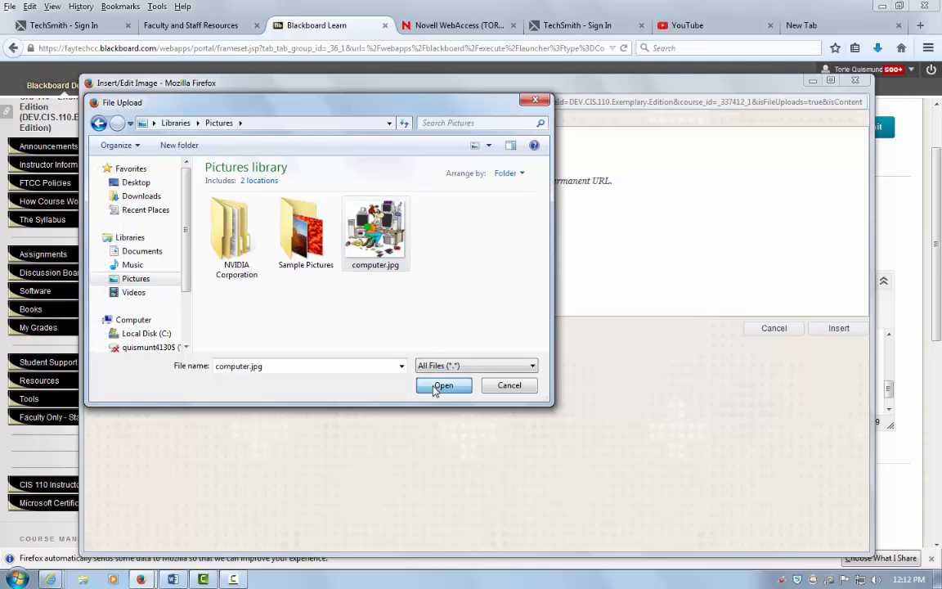
click(444, 386)
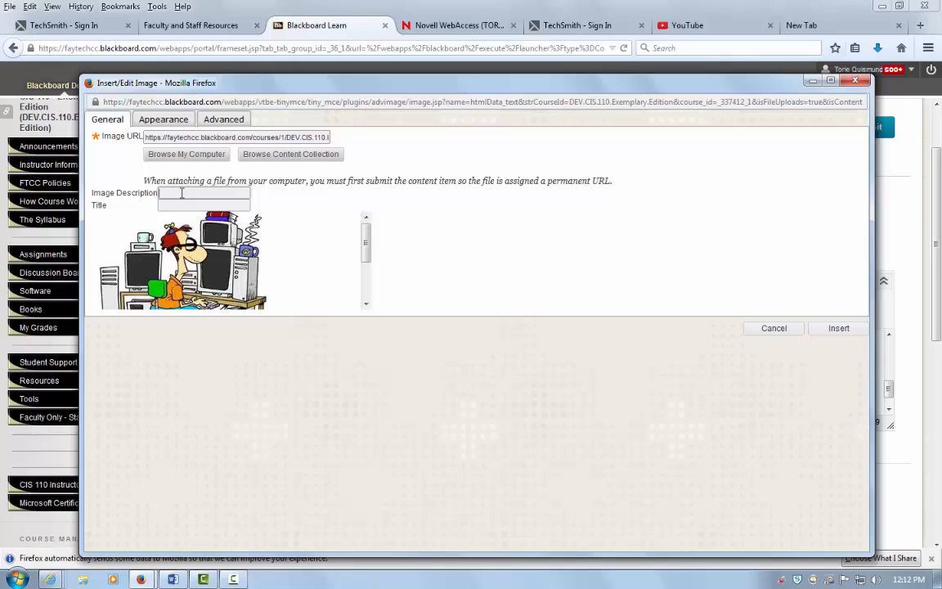
Describe the picture as a man working on computer, title it 'man on computer', and insert it
text(man working)
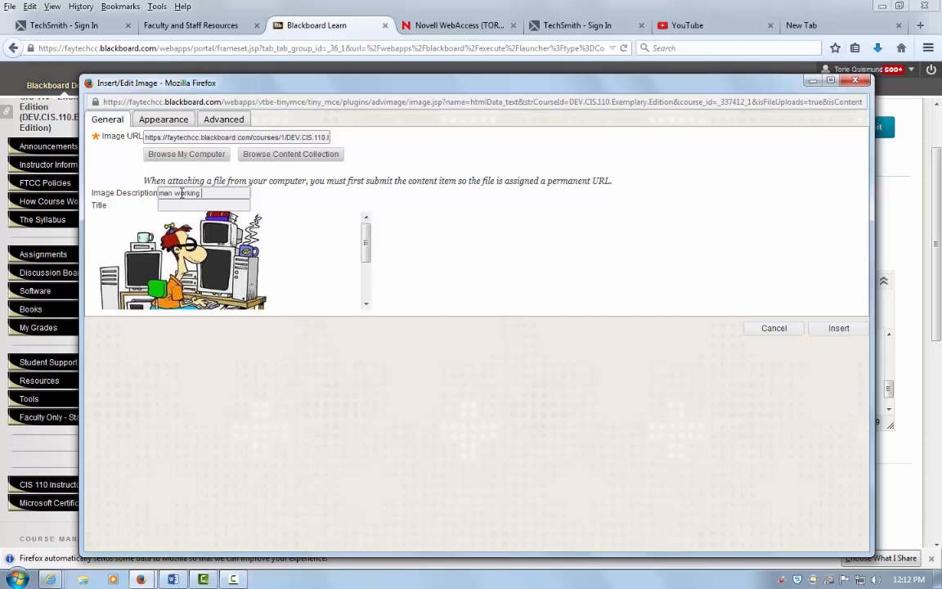
text(on computer for)
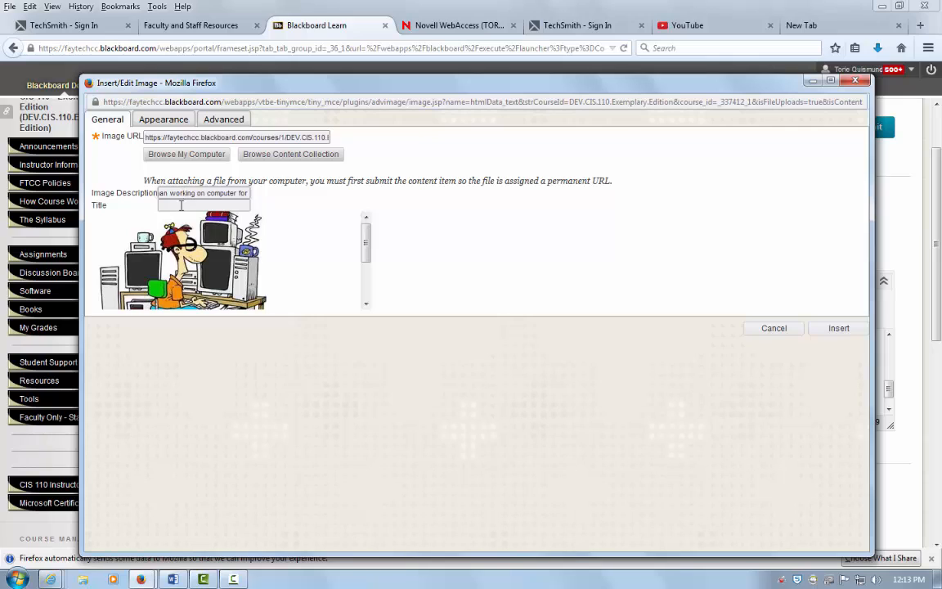
text(m)
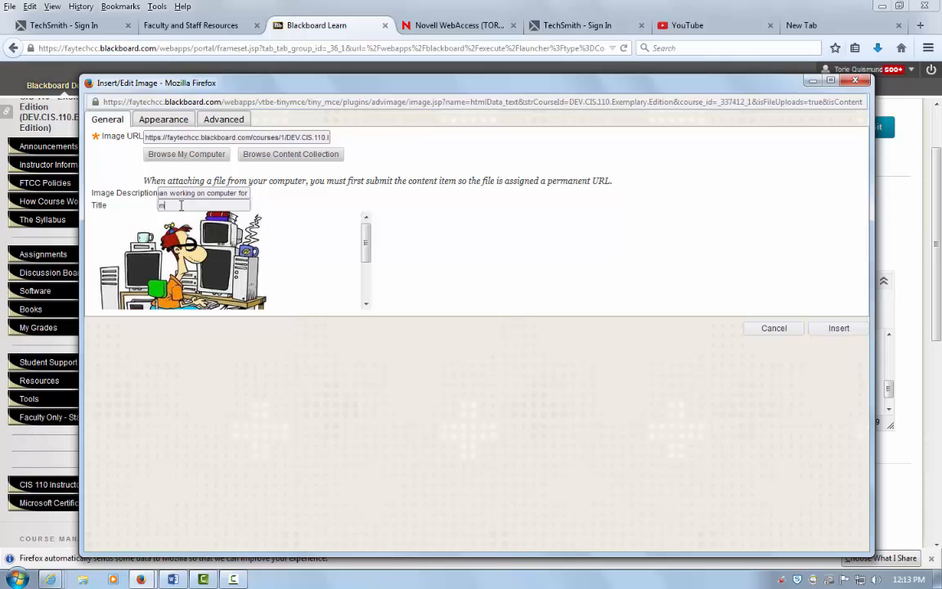
text(an on computer)
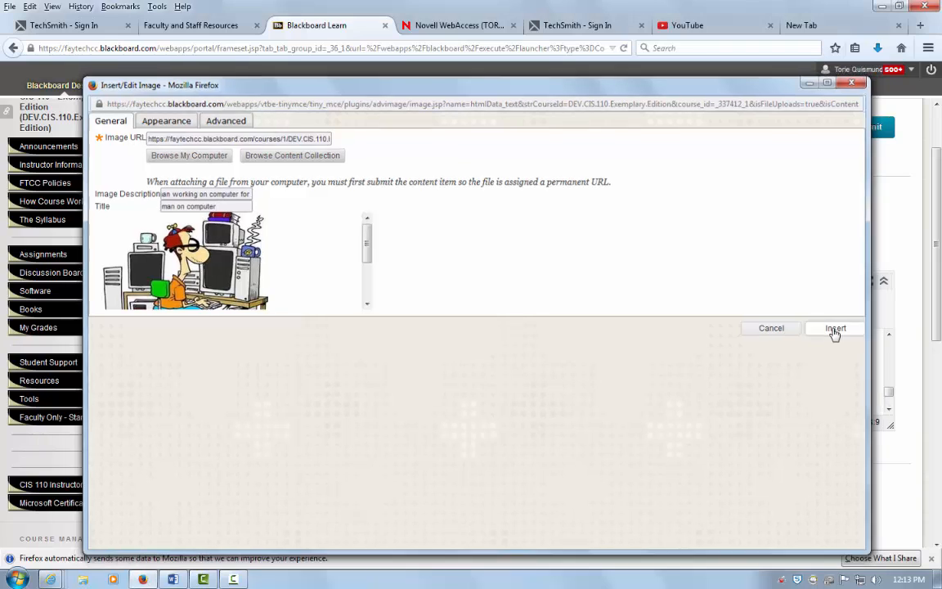
click(831, 327)
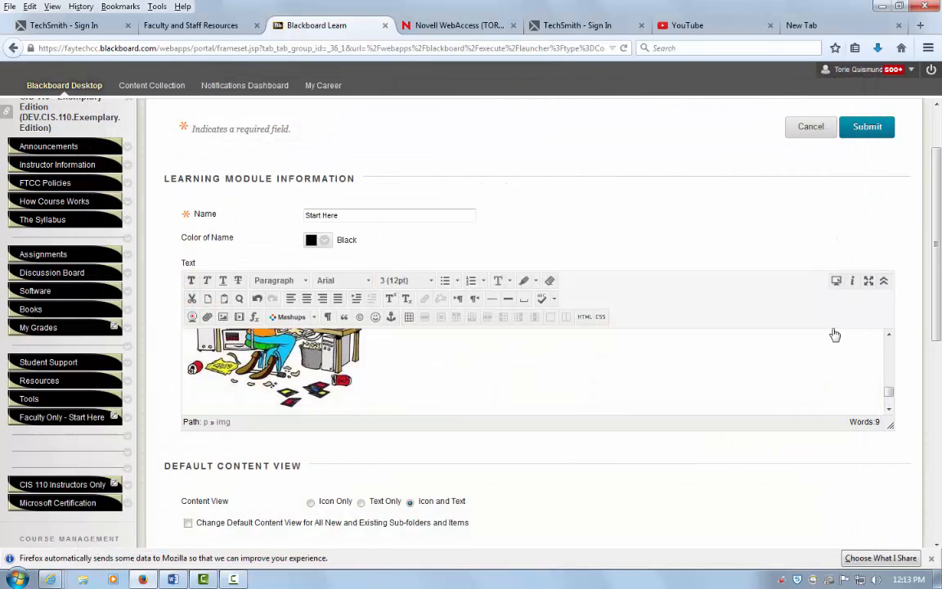